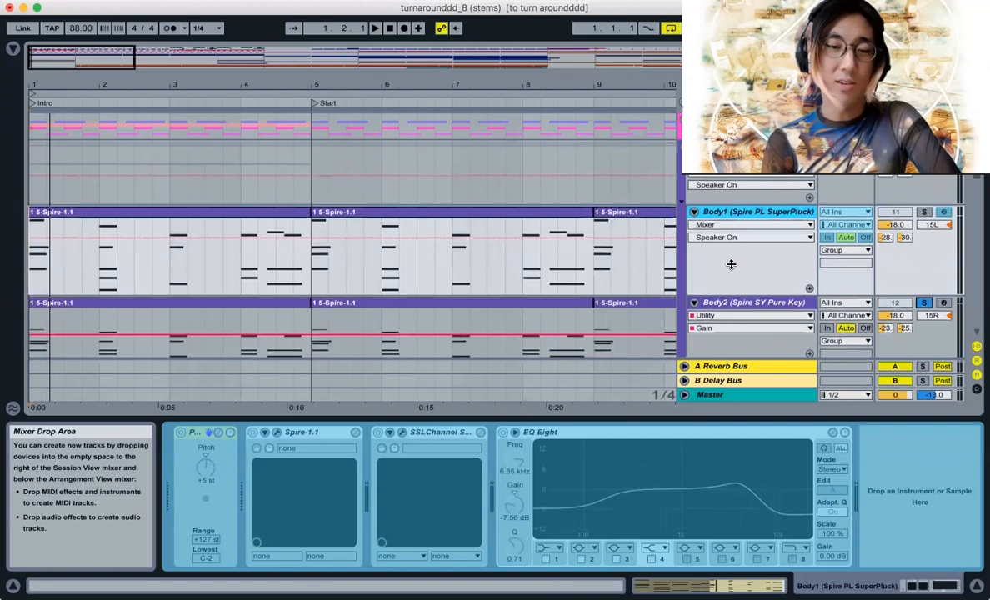
mouse_move(300, 498)
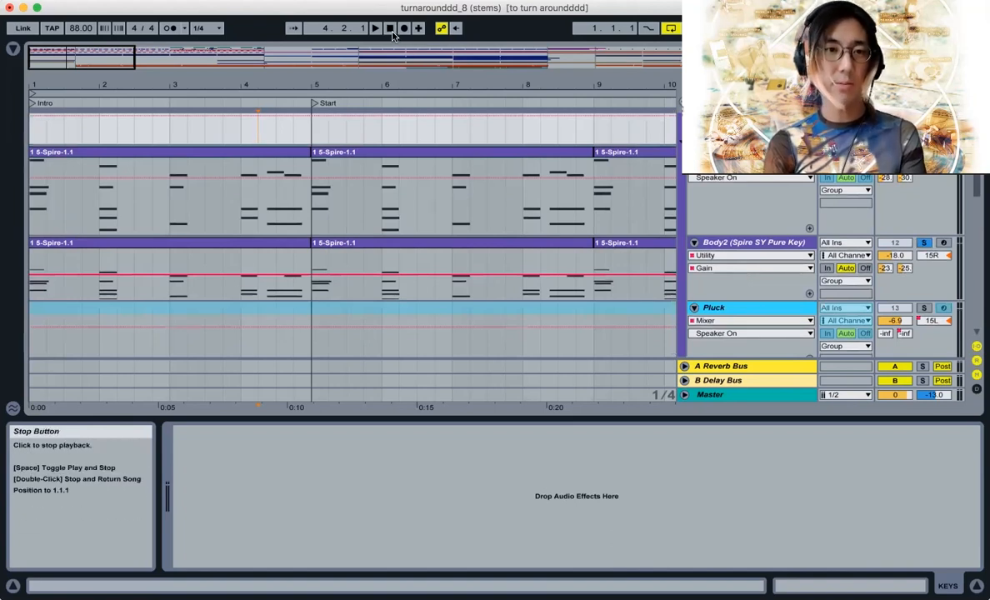
Scroll the track list down to the Triker Lead and Squeeze Lead tracks.
left_click(370, 28)
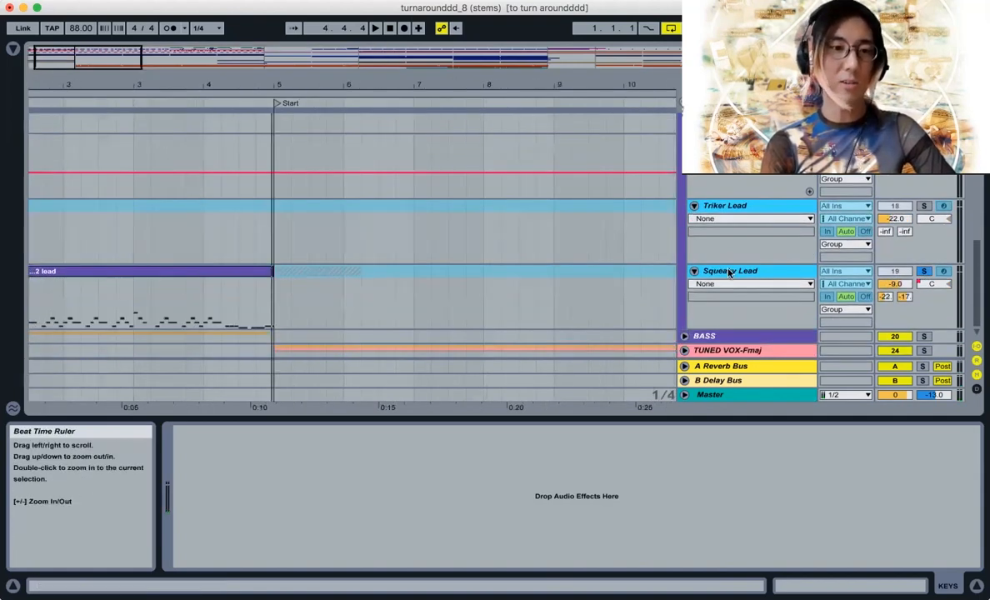
left_click(730, 270)
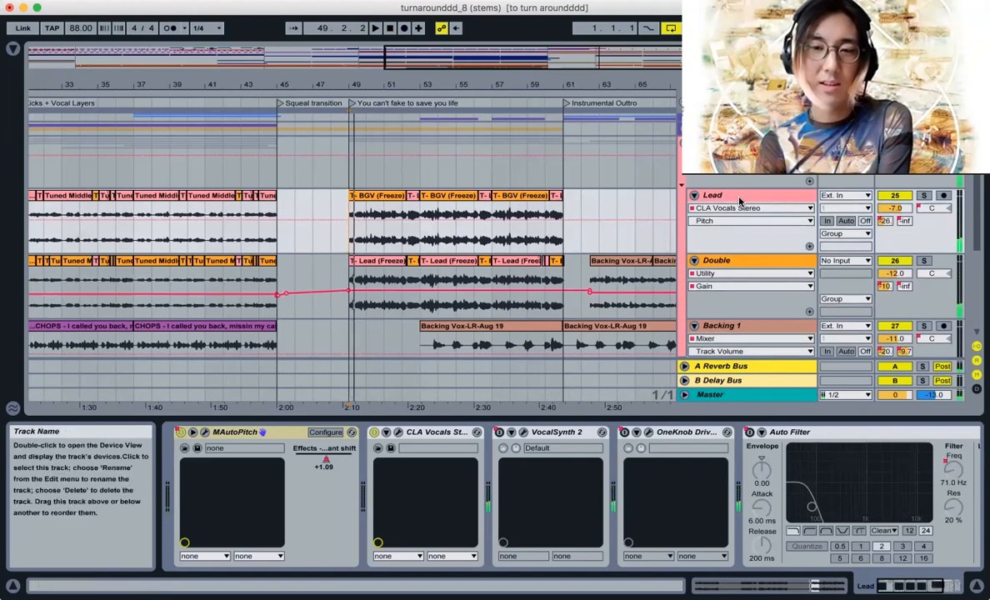
Select the Double track, then Backing 1 to show its CLA vocals, OneKnob Drive and filter chain.
left_click(717, 260)
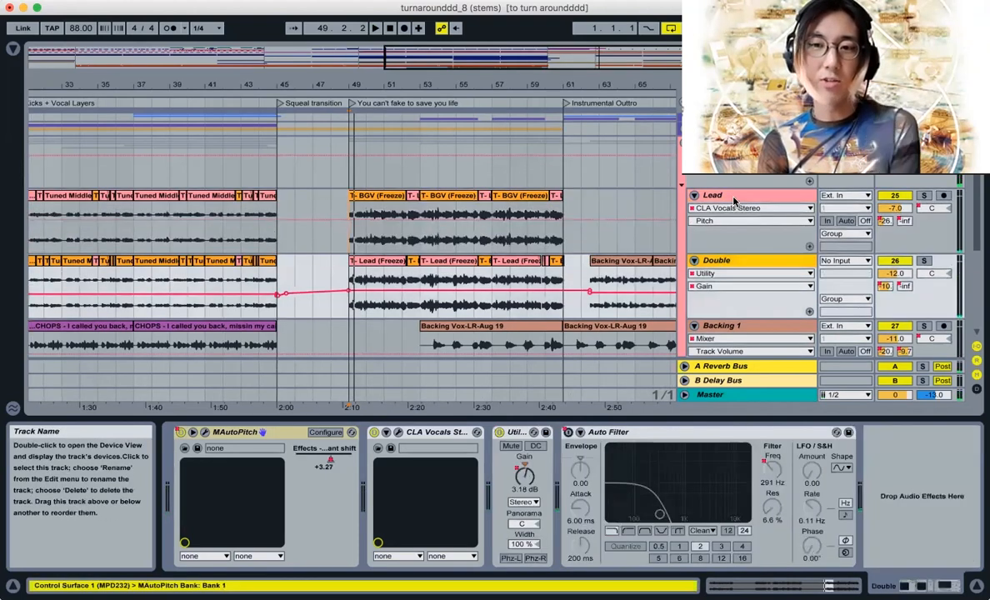
left_click(720, 325)
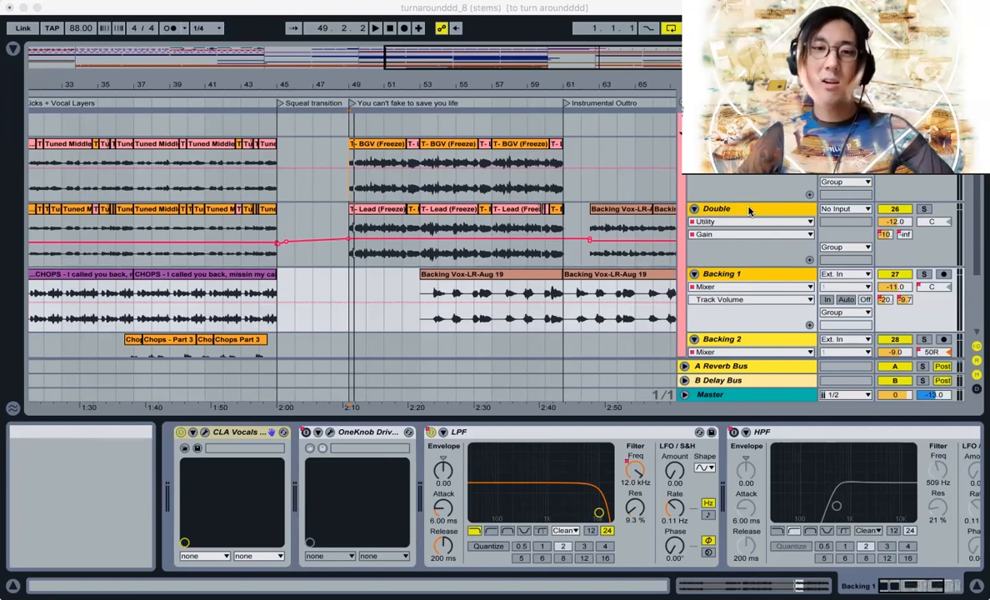
Select Kick 2 and show its Track Volume automation with the Auto Filter in Device View.
left_click(749, 208)
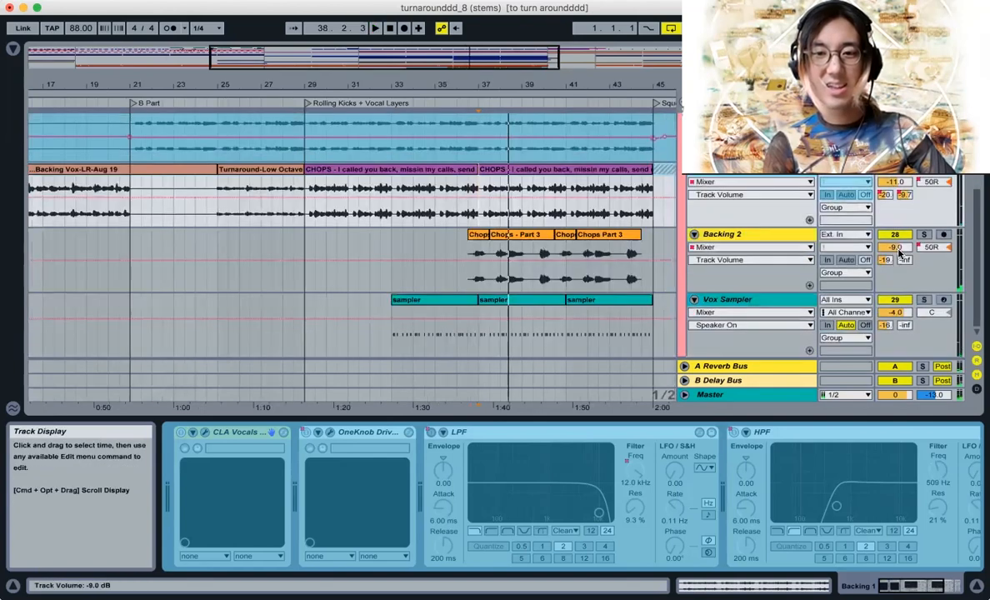
left_click(923, 233)
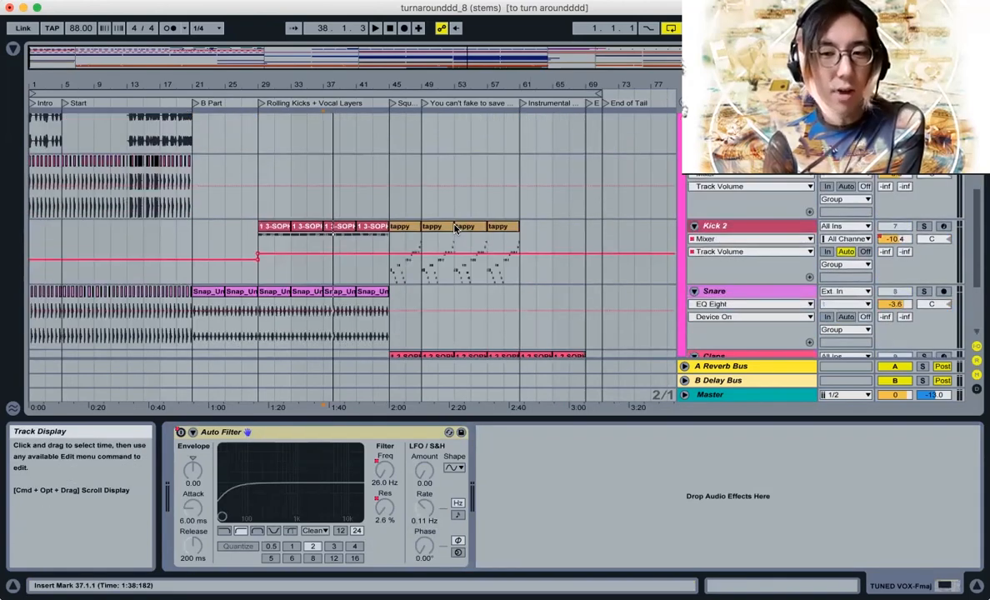
Scroll to the Rolling Kicks section and list the automatable devices on the track above Kick 1.
scroll("down", 3)
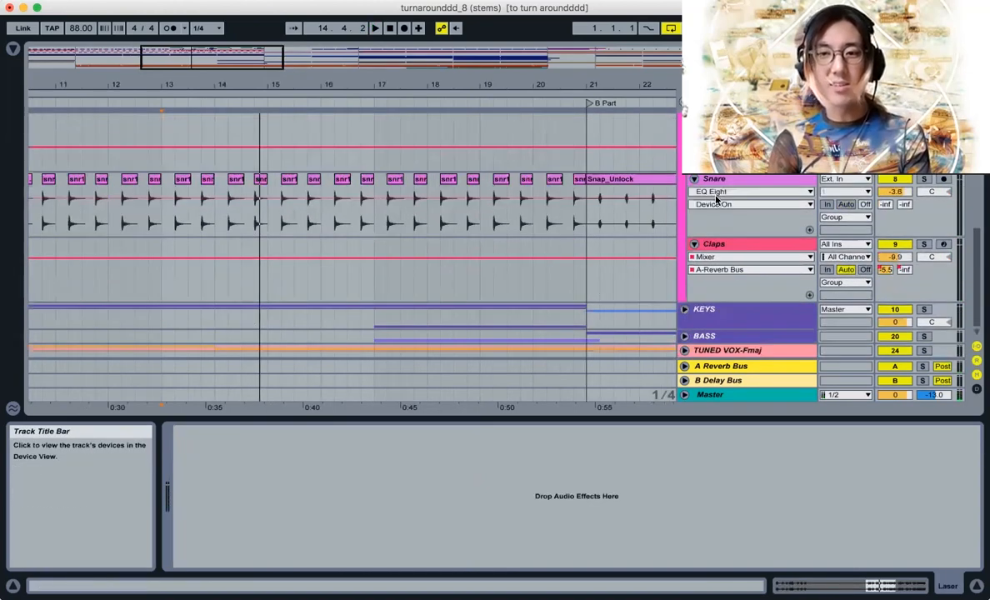
left_click(713, 180)
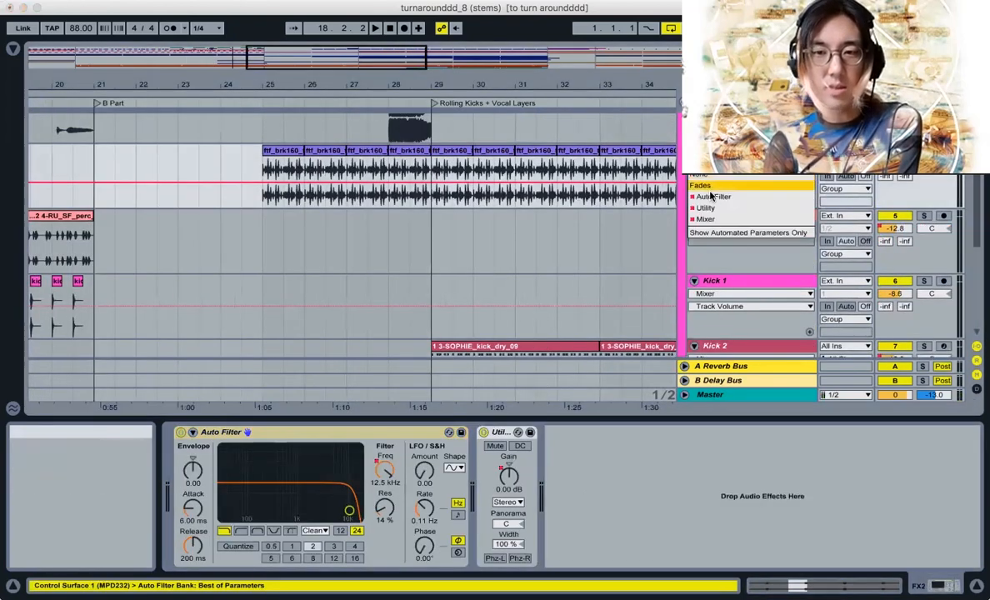
Choose Auto Filter and its Frequency parameter for the automation lane above Kick 1.
left_click(713, 197)
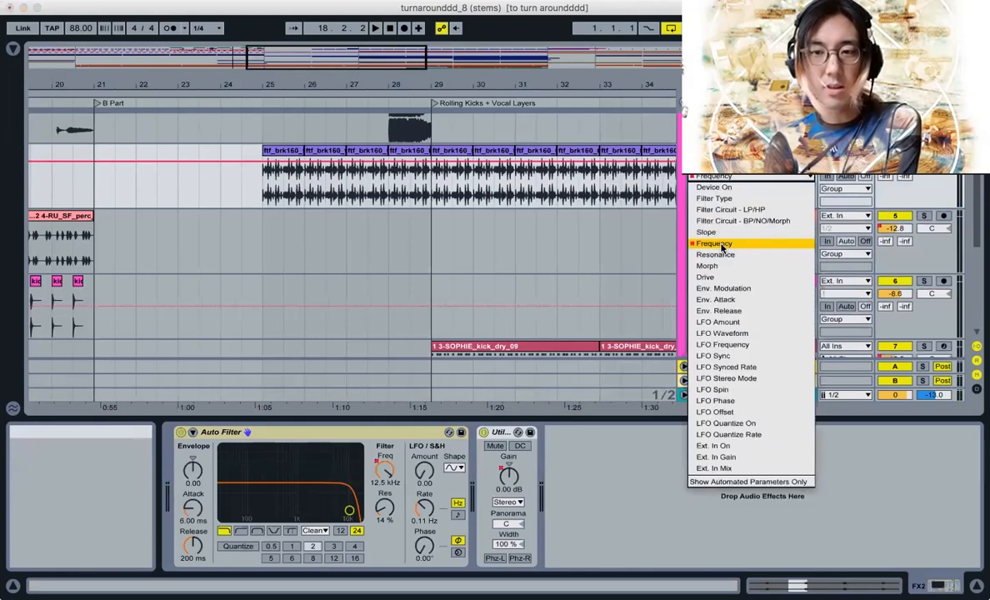
left_click(717, 243)
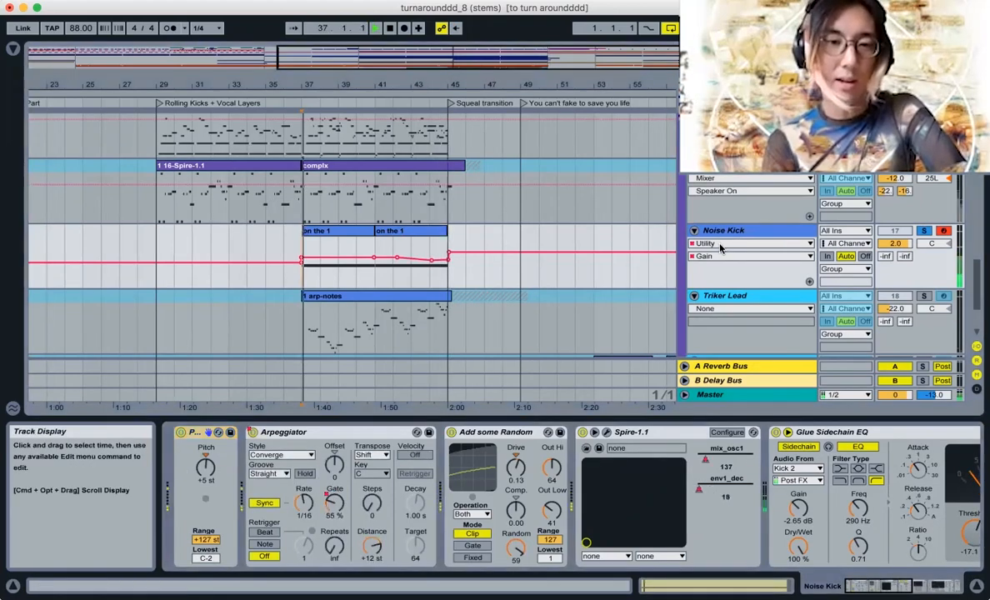
List the Noise Kick devices (Arpeggiator, Add some Random, Spire, Glue Sidechain EQ) and pick one to automate.
left_click(750, 243)
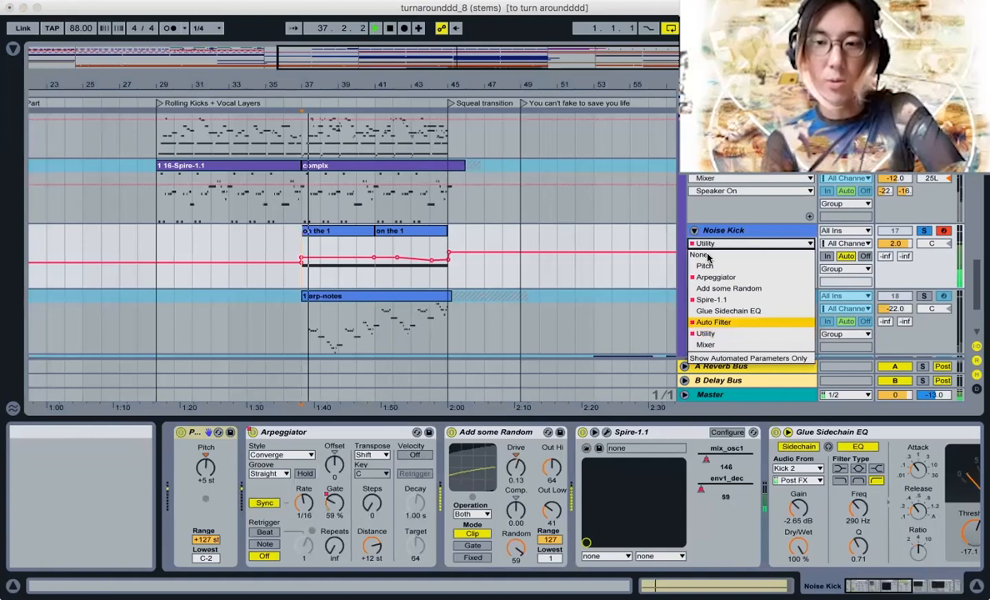
left_click(713, 322)
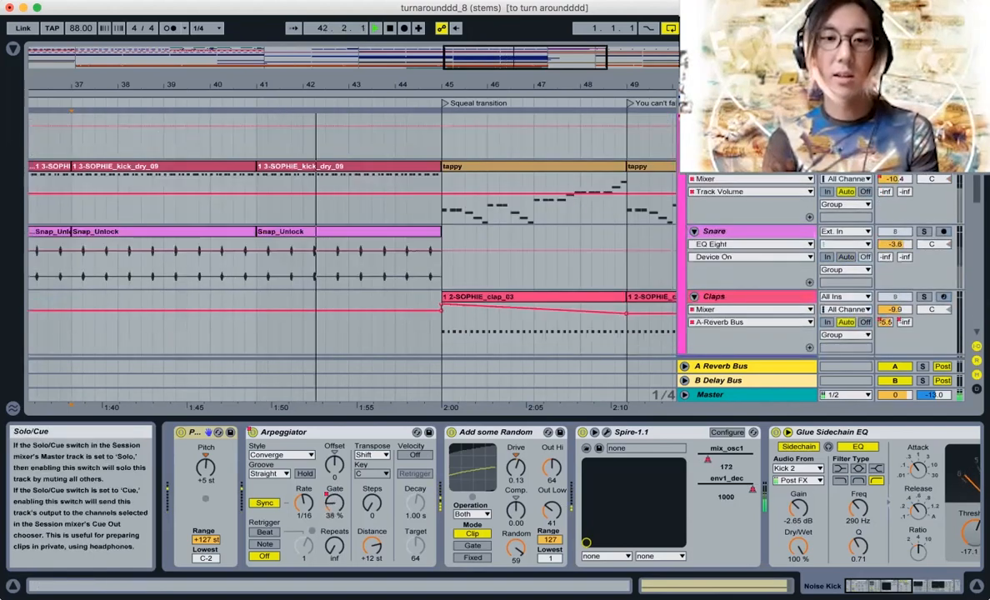
Select the kick track to show the SOPHIE_kick_dry_09 waveform in Simpler's Classic mode.
left_click(920, 232)
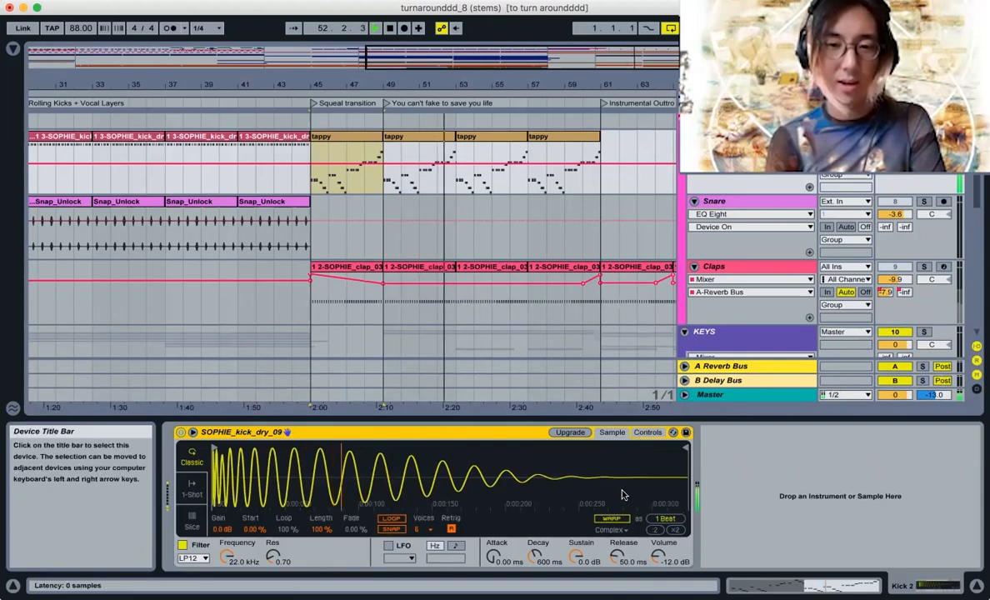
Select the Bass track at the intro to show its Spire, Auto Filter and Glue Sidechain EQ chain.
left_click(612, 433)
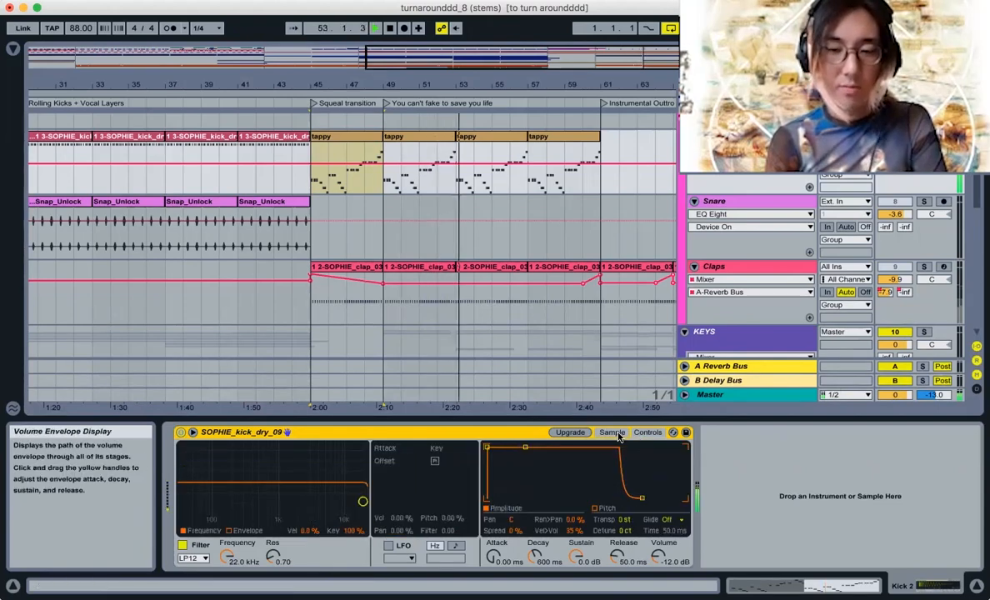
left_click(612, 433)
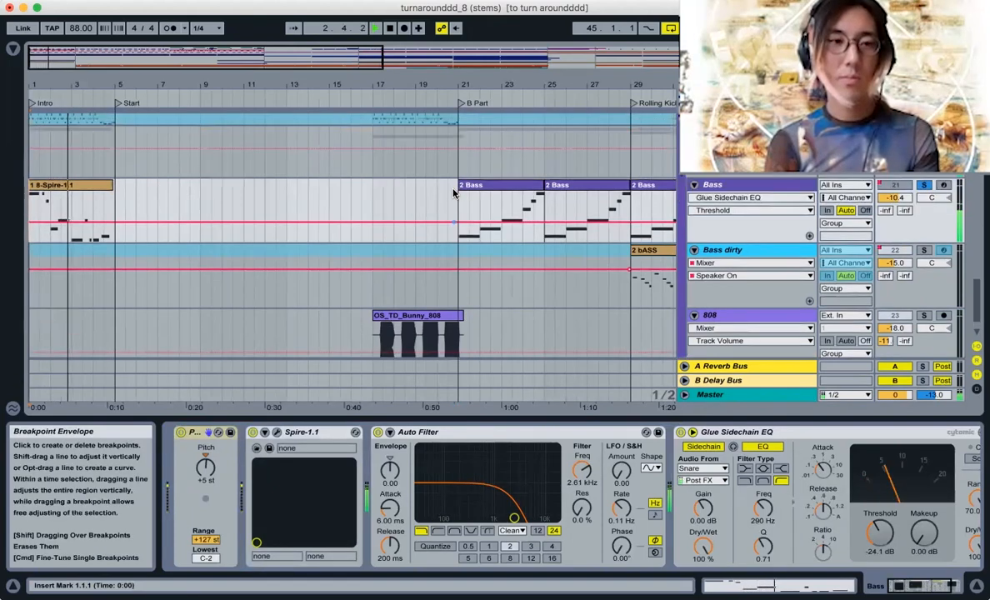
Select the Bass dirty track to show its pitch device and Spire synth.
left_click(748, 197)
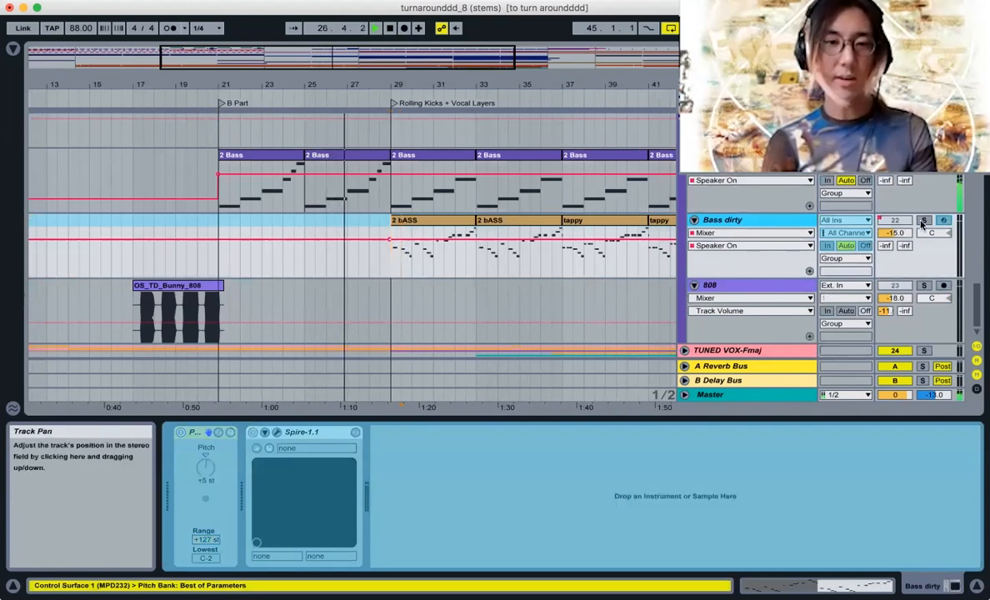
Select the 808 track to show its Auto Filter and Utility chain.
left_click(722, 220)
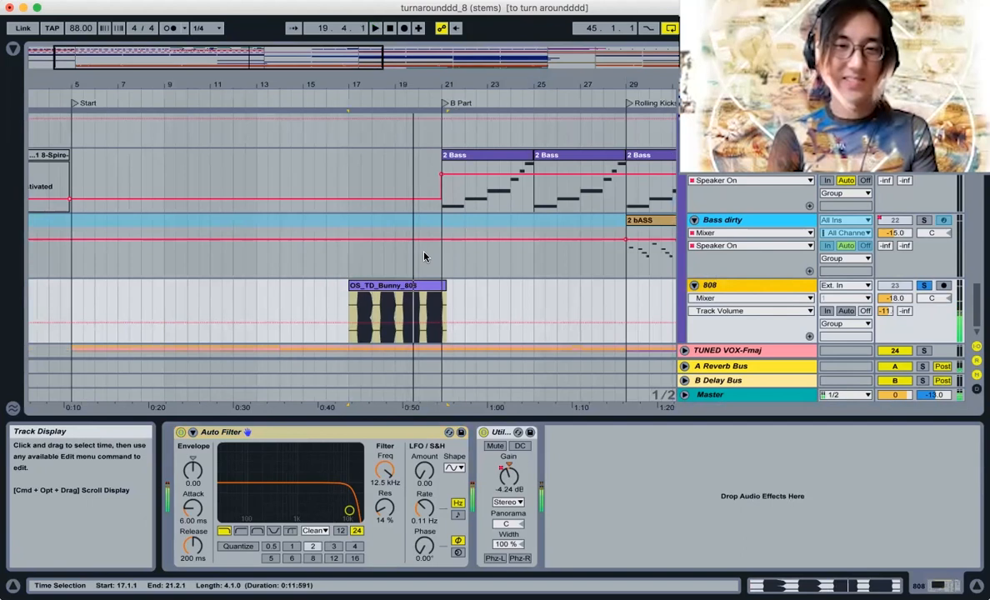
Bring up the Squeaky Lead track's context menu in the arrangement before viewing its Auto Filter and Utility.
right_click(710, 283)
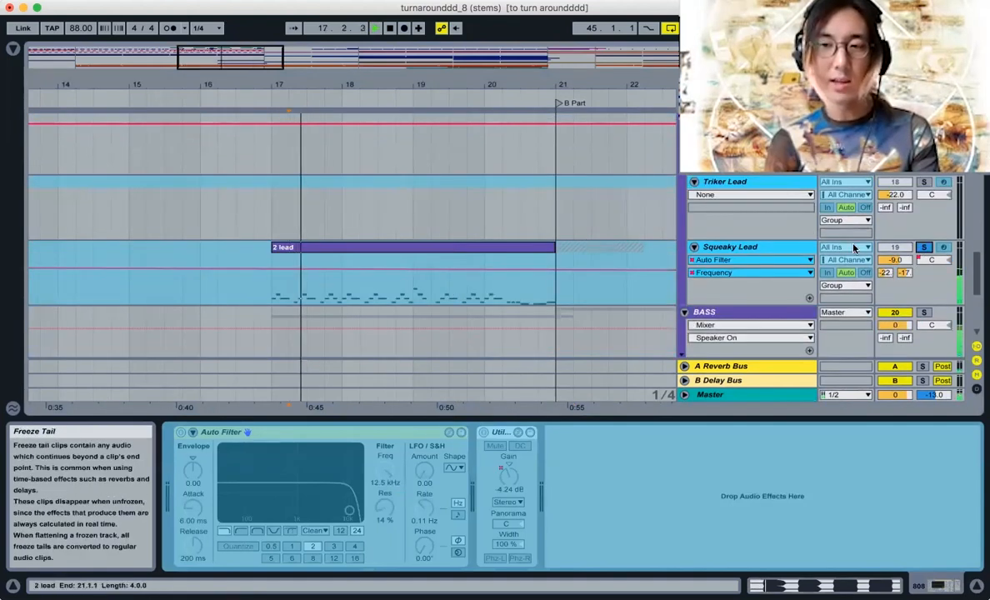
Select Piano 1 to reveal the layered piano chord clips and Grand Piano Instrument Rack.
left_click(360, 87)
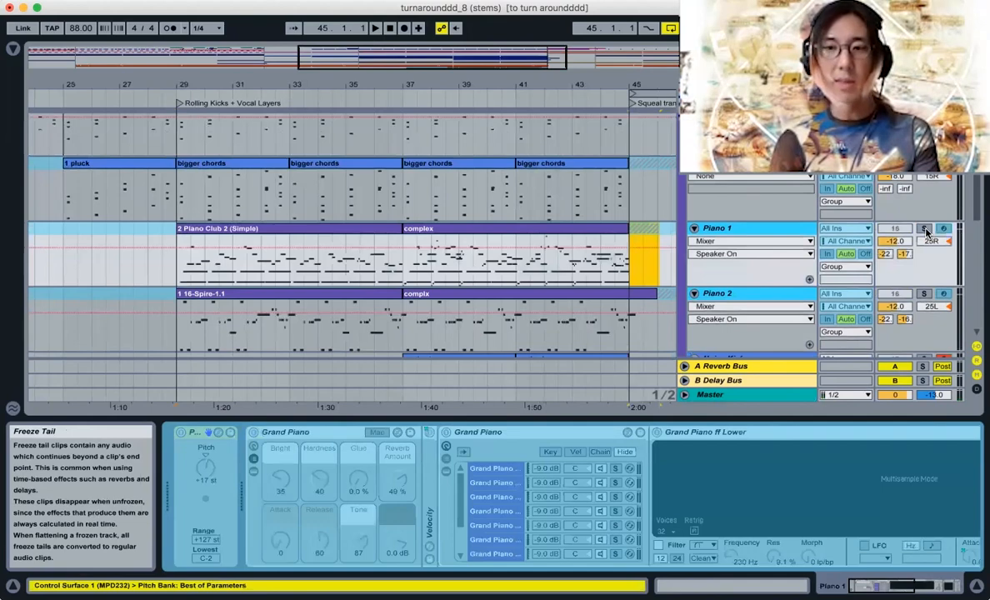
left_click(923, 227)
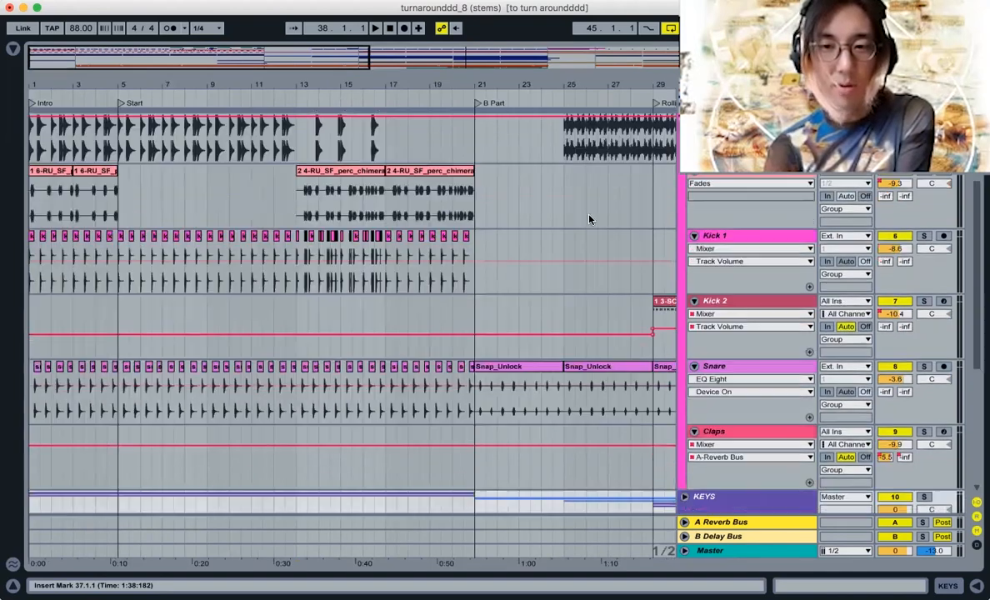
Scroll the arrangement down and right past the drums to the Pluck, Stab, Pianos, Noise Kick and Triker Lead tracks.
scroll("down", 3)
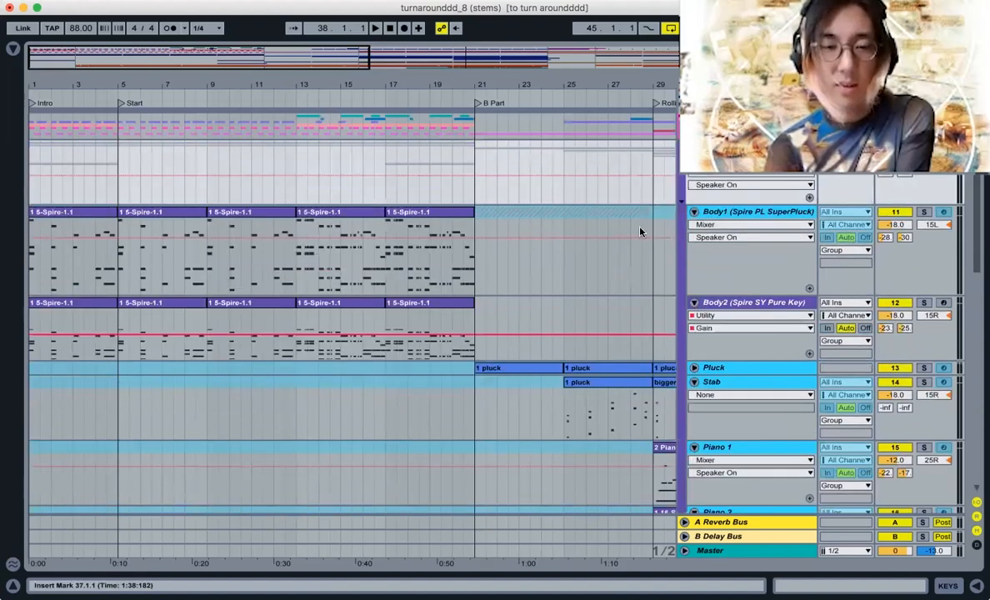
scroll("down", 3)
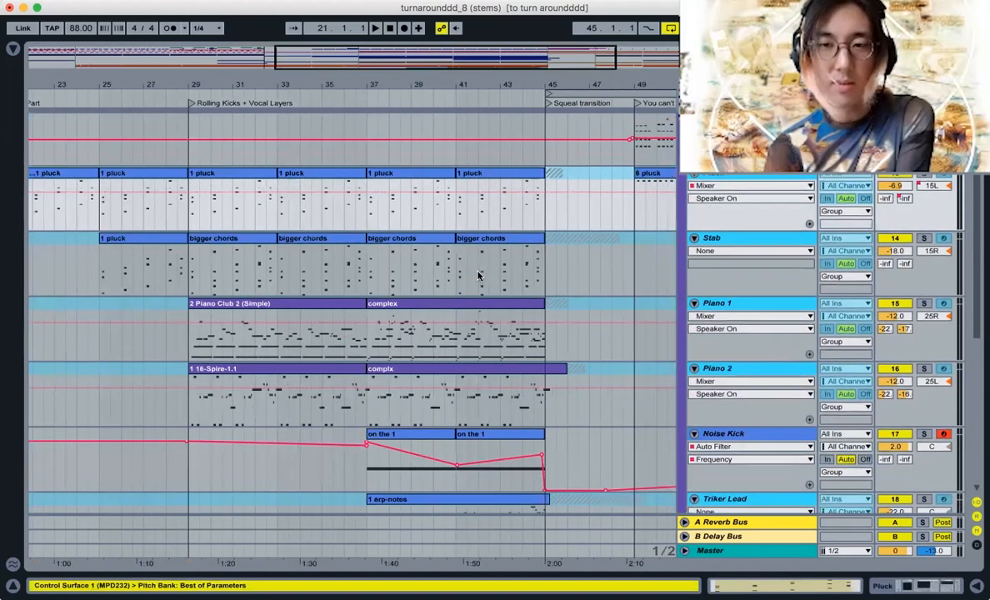
scroll("right", 3)
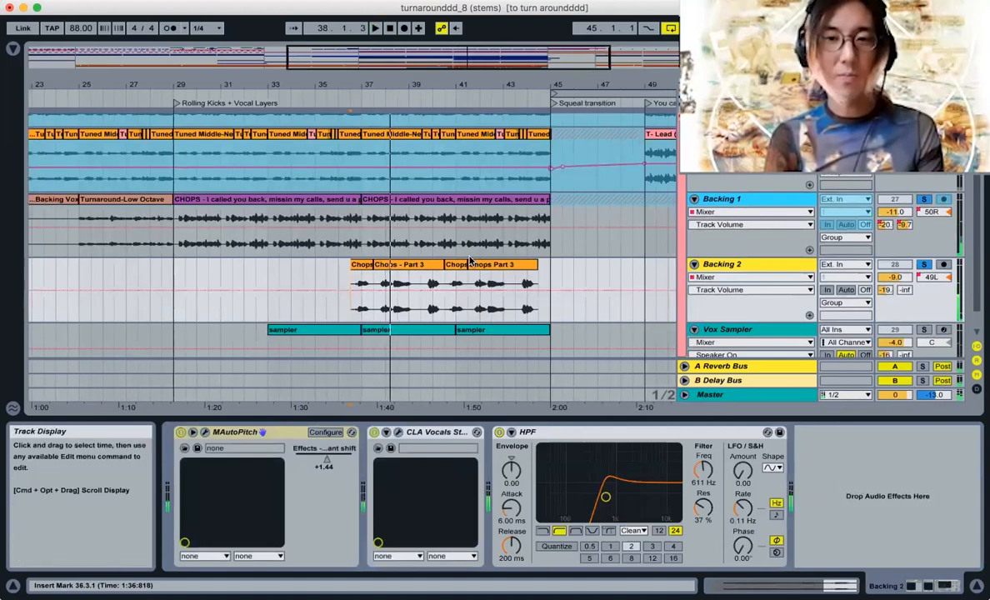
Mark bars 41 to 44 of the Backing 1 vocal chops leading into the Squeal transition.
left_click_drag(458, 233, 530, 233)
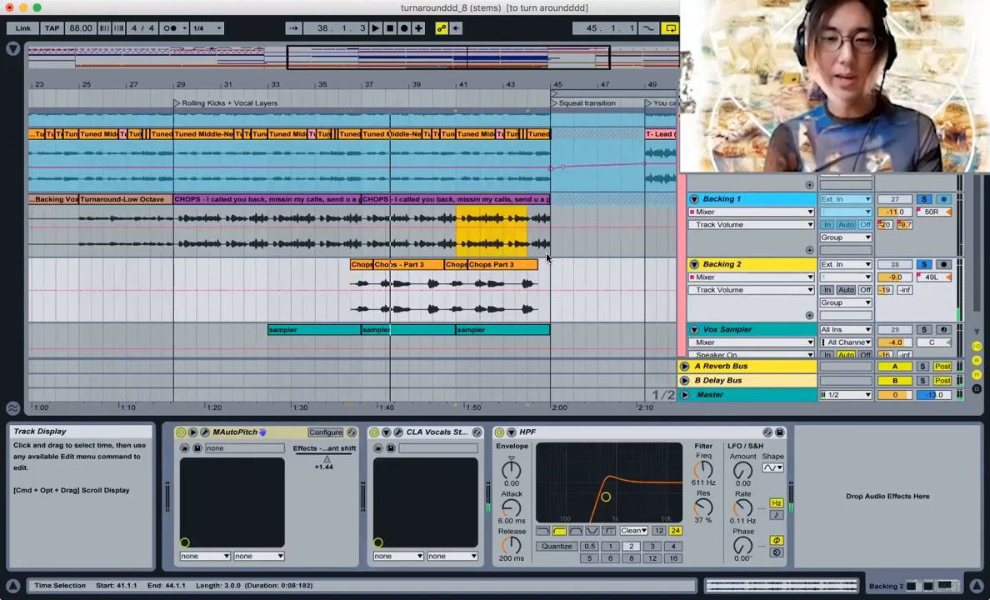